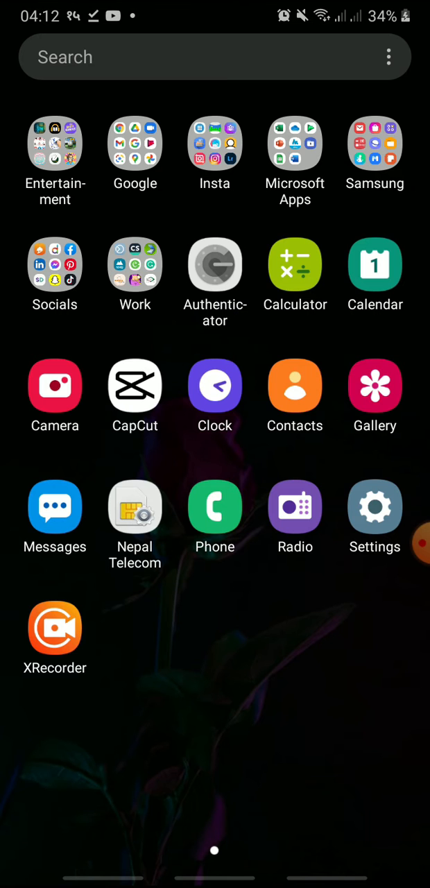
Launch CapCut from the app drawer to reach its six saved projects.
{"action": "left_click", "coordinate": [134, 386]}
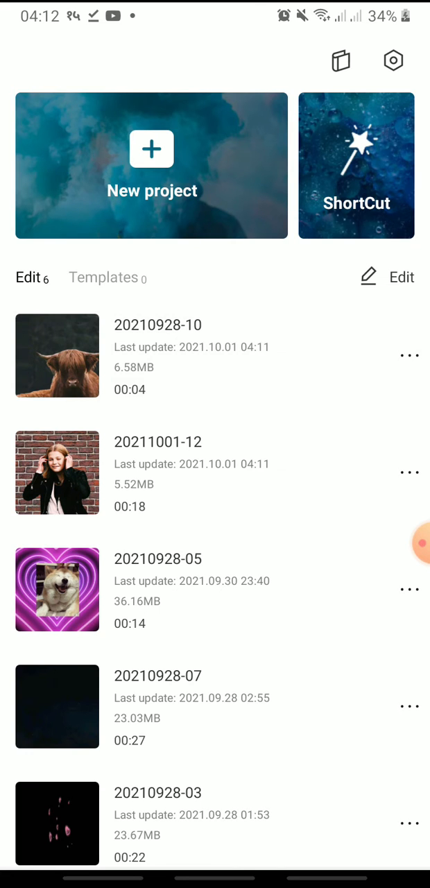
{"action": "left_click", "coordinate": [57, 356]}
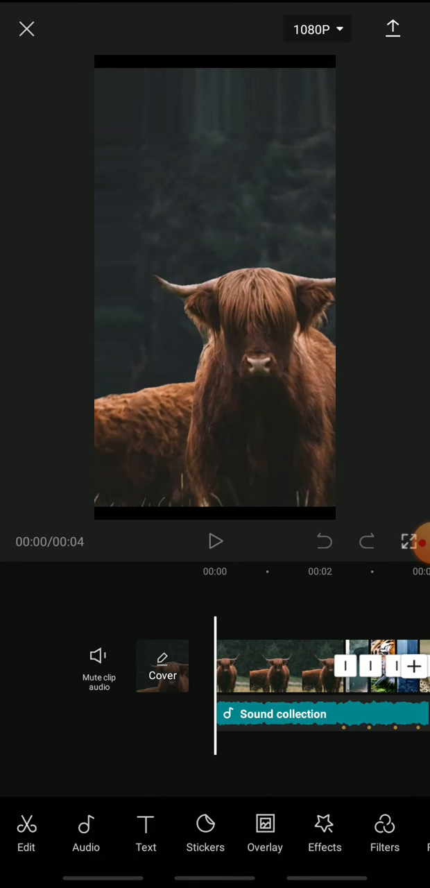
{"action": "left_click", "coordinate": [215, 542]}
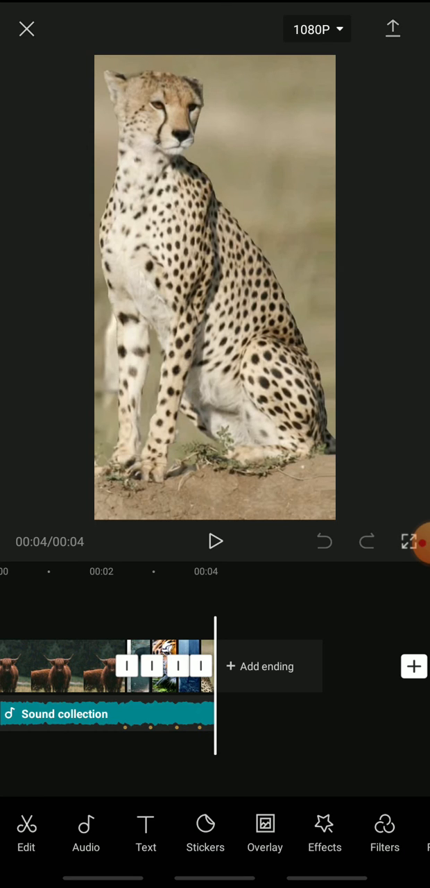
Export the video to the device and share it to TikTok's trimming screen.
{"action": "left_click", "coordinate": [392, 28]}
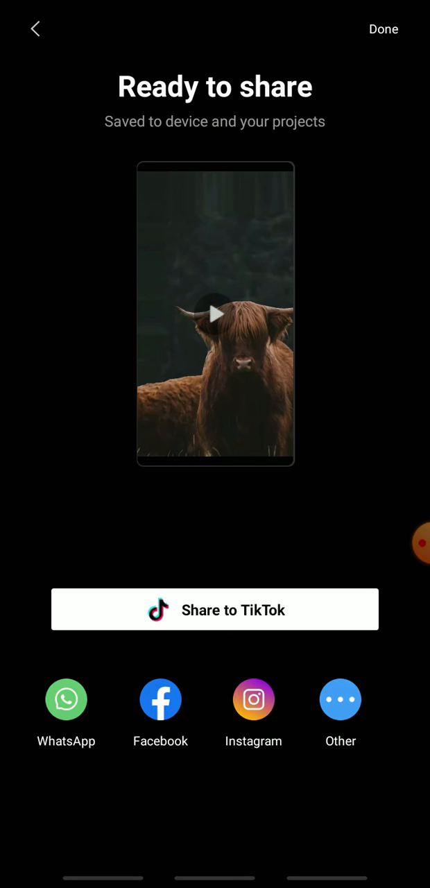
{"action": "left_click", "coordinate": [35, 28]}
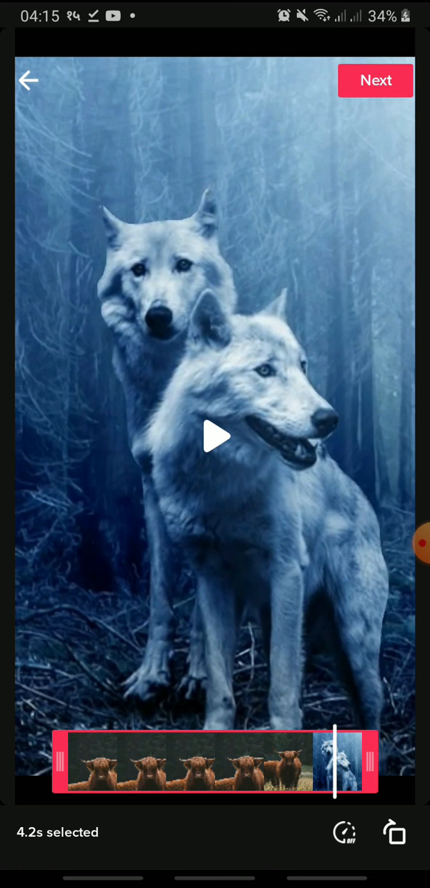